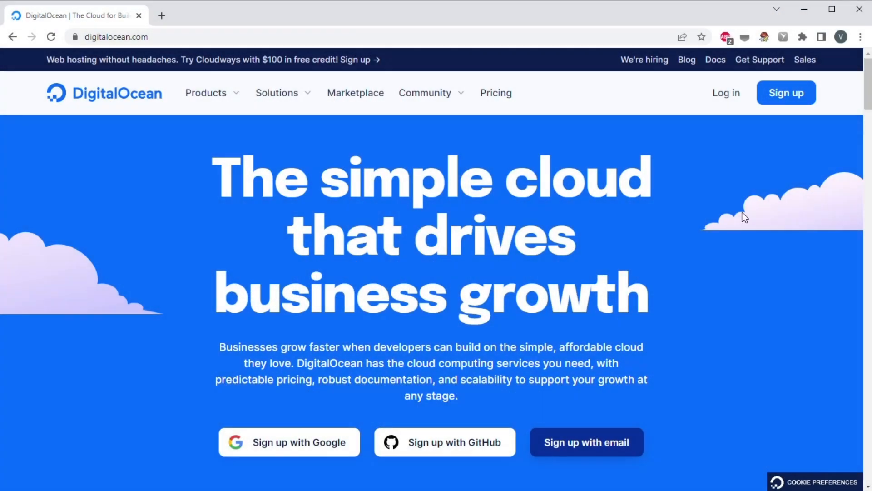
- Sign in to DigitalOcean through the linked GitHub account and load the h-mdm project dashboard
left_click(725, 93)
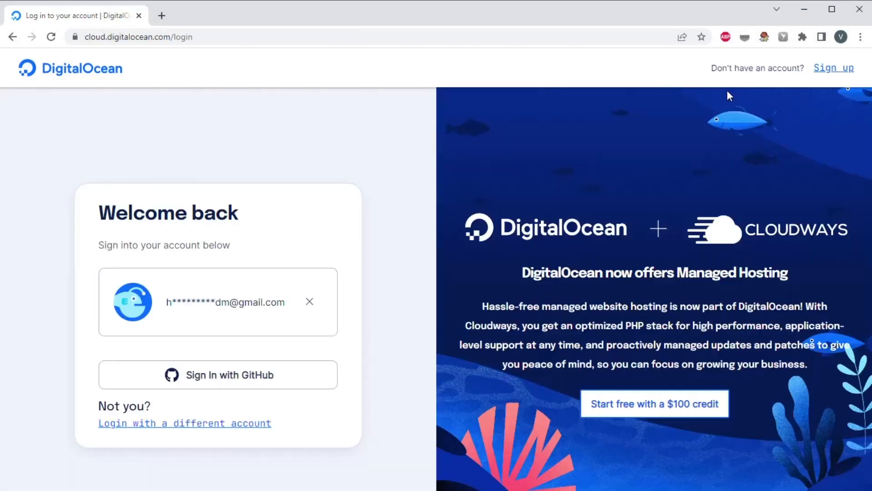
left_click(217, 374)
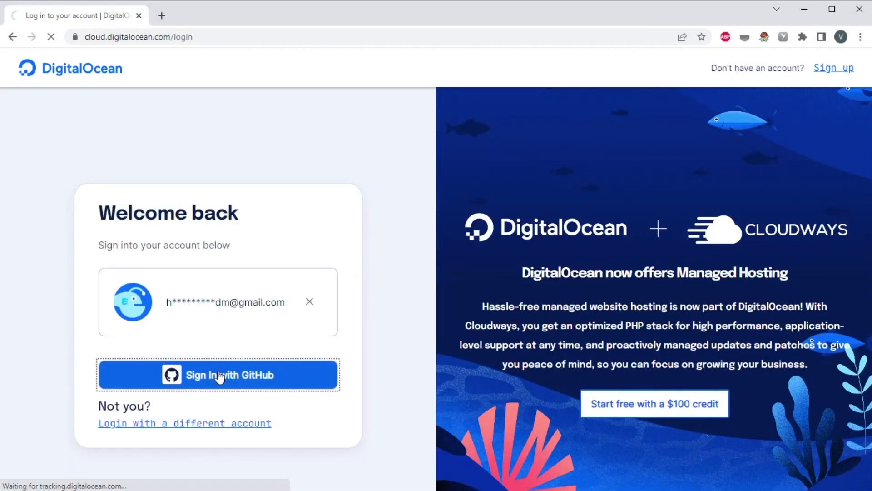
left_click(218, 374)
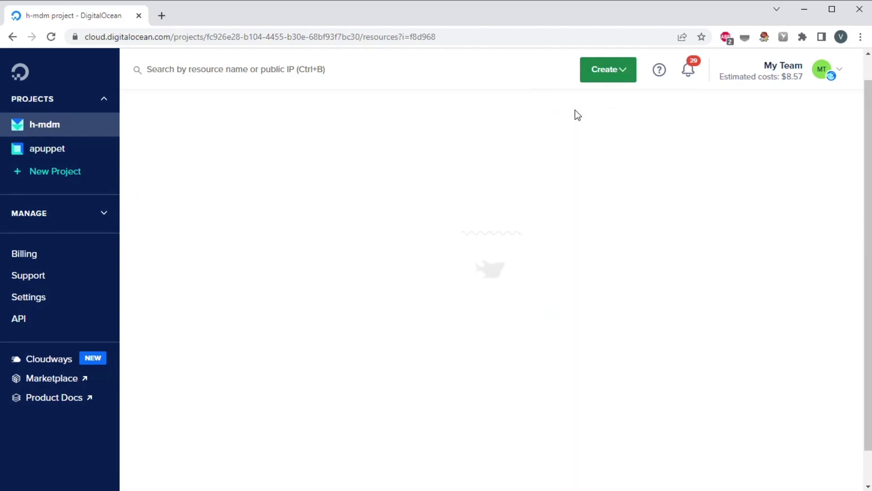
- Set up a droplet with Ubuntu 20.04 (LTS) x64, Premium AMD $56/mo, and root password authentication
left_click(608, 69)
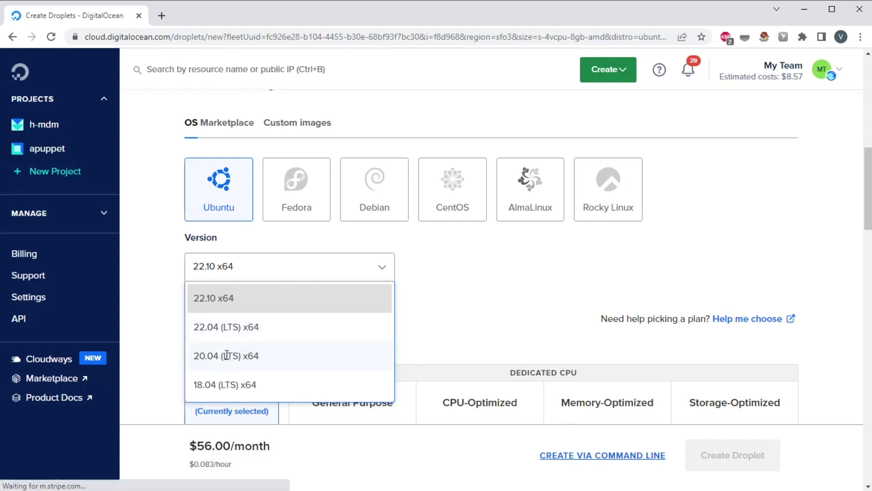
left_click(226, 355)
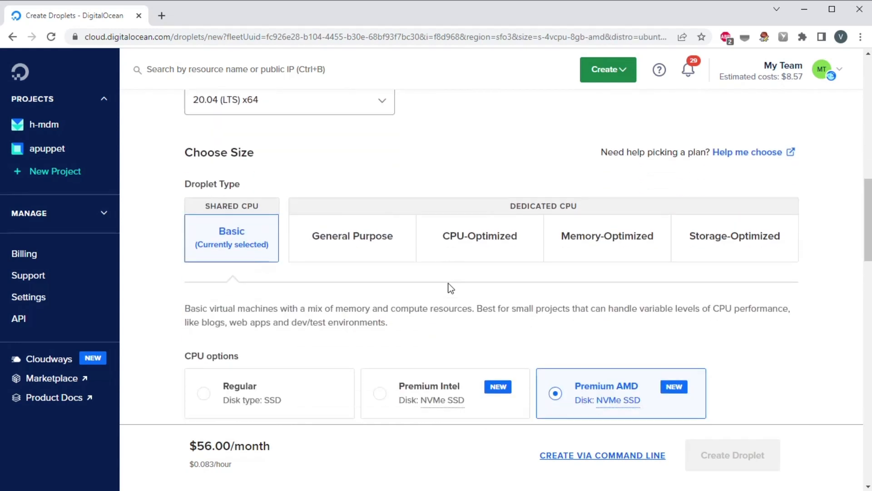
scroll("down", 3)
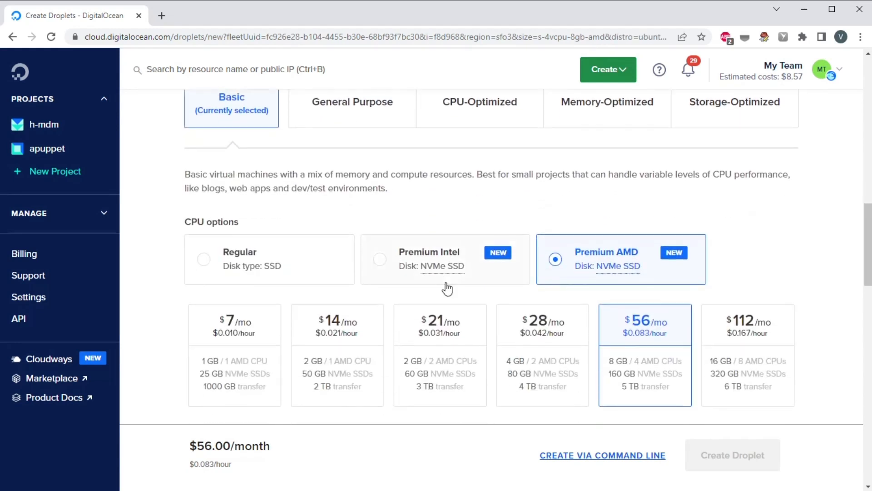
scroll("down", 3)
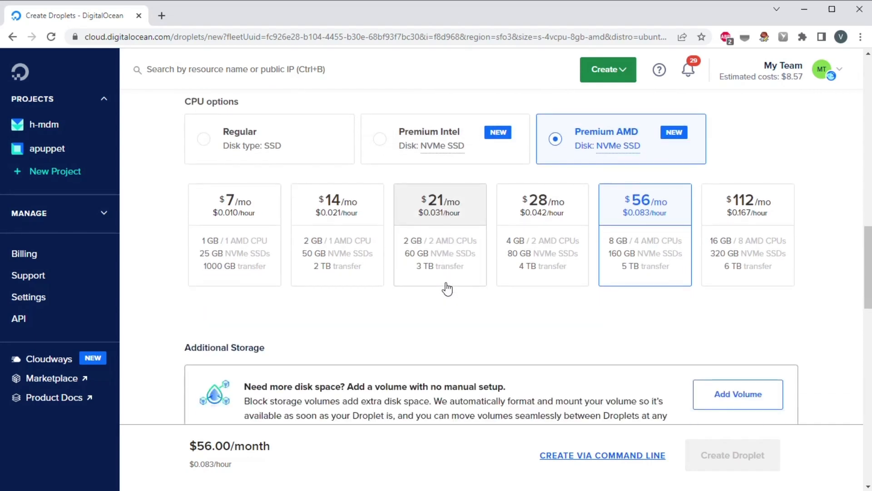
scroll("down", 3)
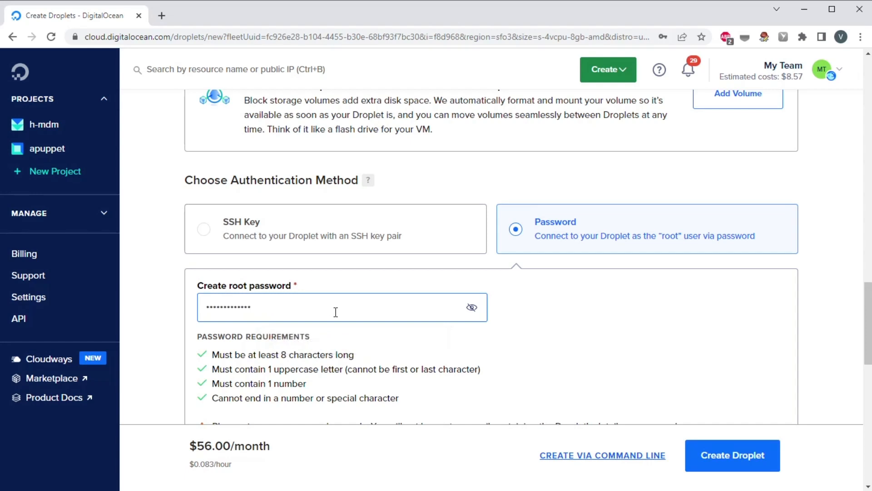
scroll("down", 3)
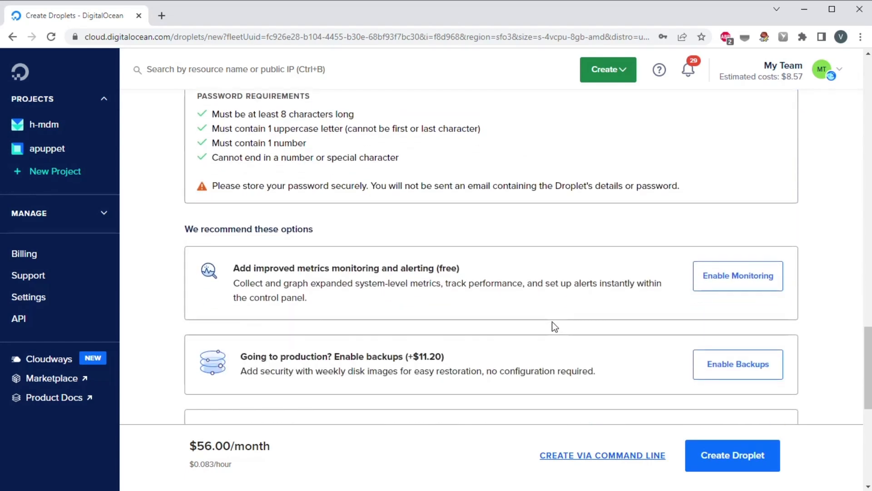
scroll("down", 3)
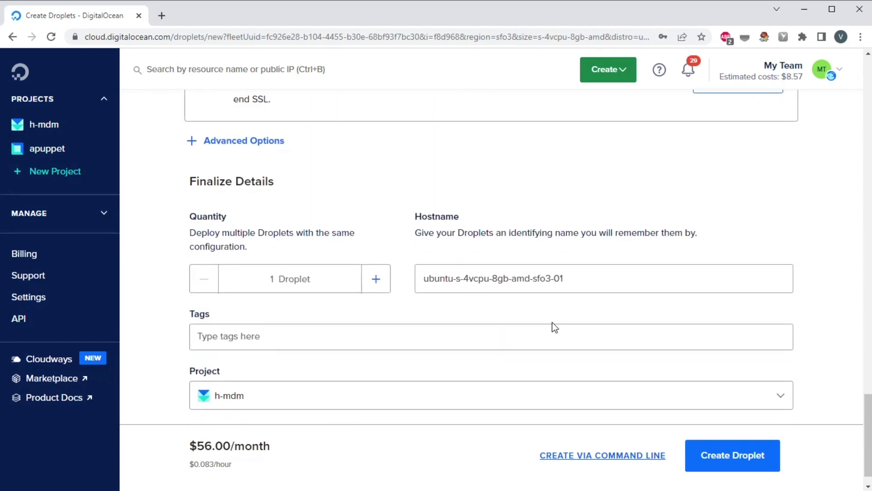
scroll("down", 3)
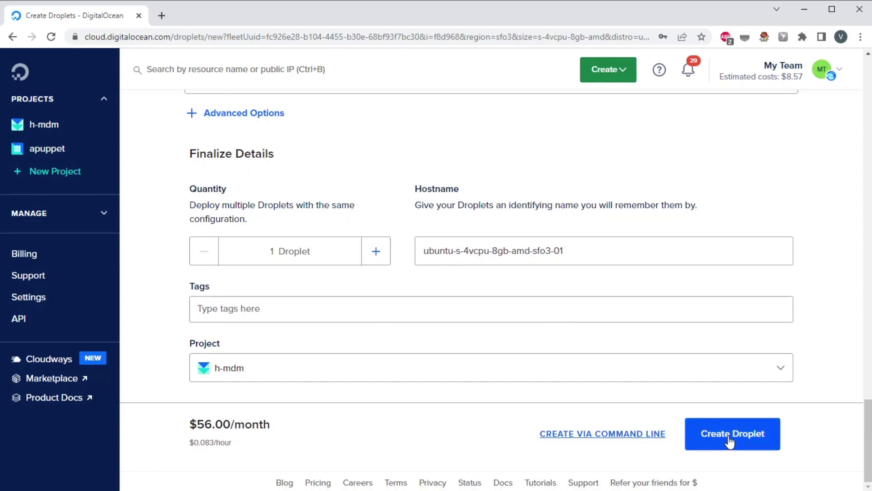
- Create the droplet and wait for it to show IP 137.184.236.172 in h-mdm
left_click(731, 433)
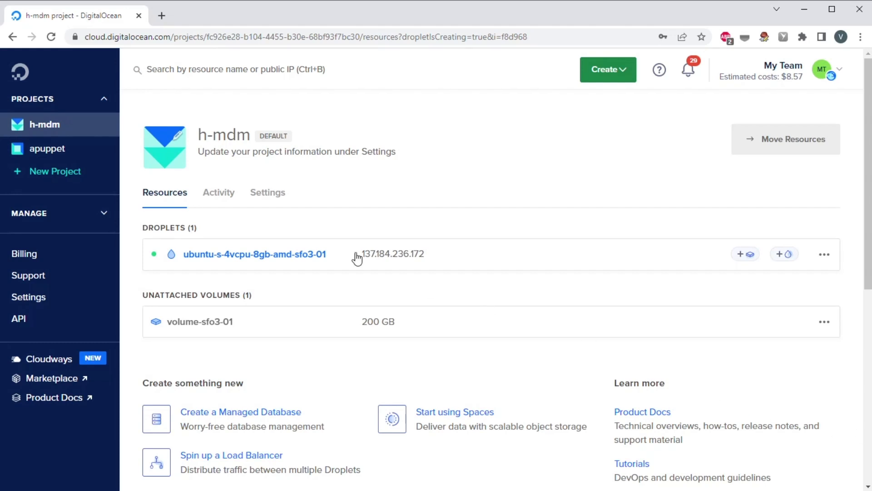
mouse_move(375, 256)
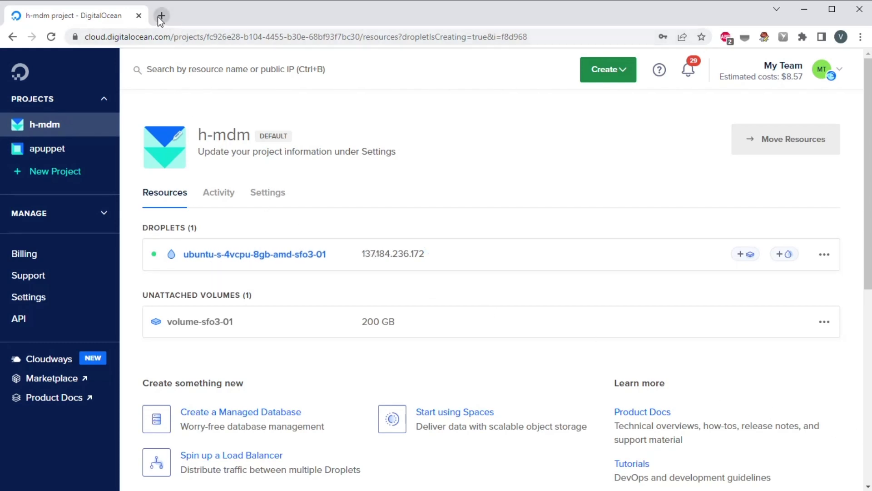
- In a new GoDaddy tab, go to My Products and open DNS for h-mdm.com
left_click(160, 15)
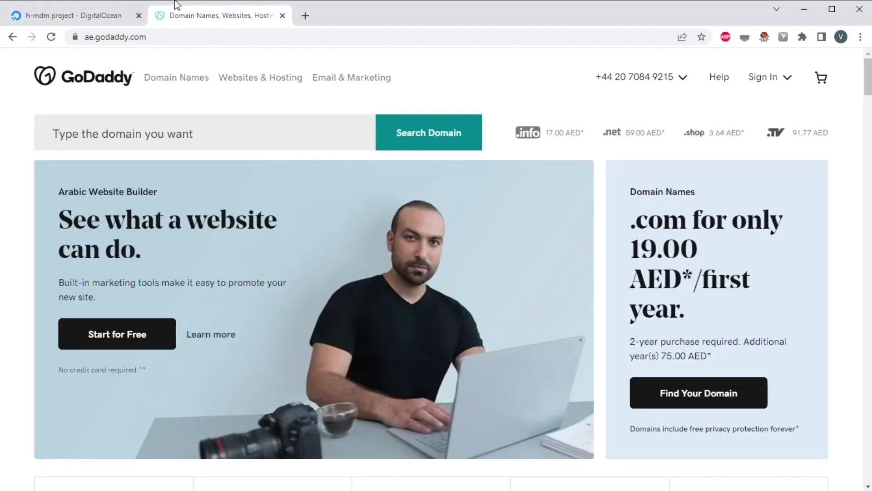
left_click(758, 77)
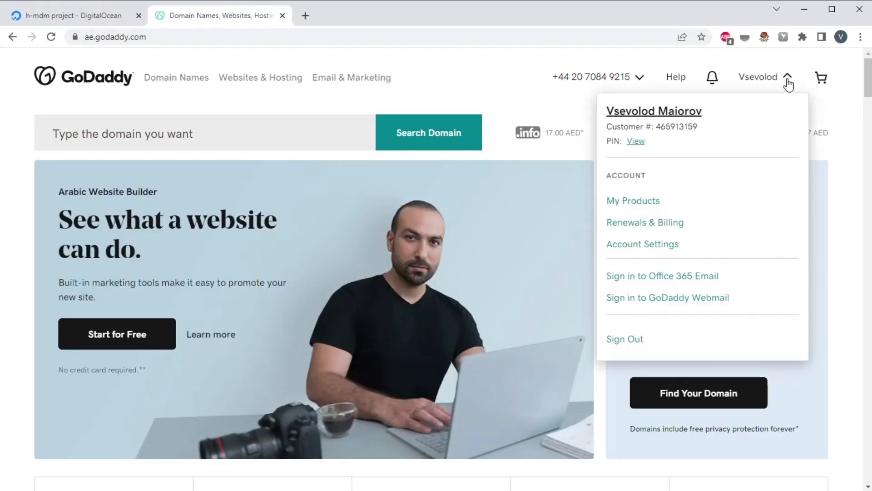
mouse_move(632, 201)
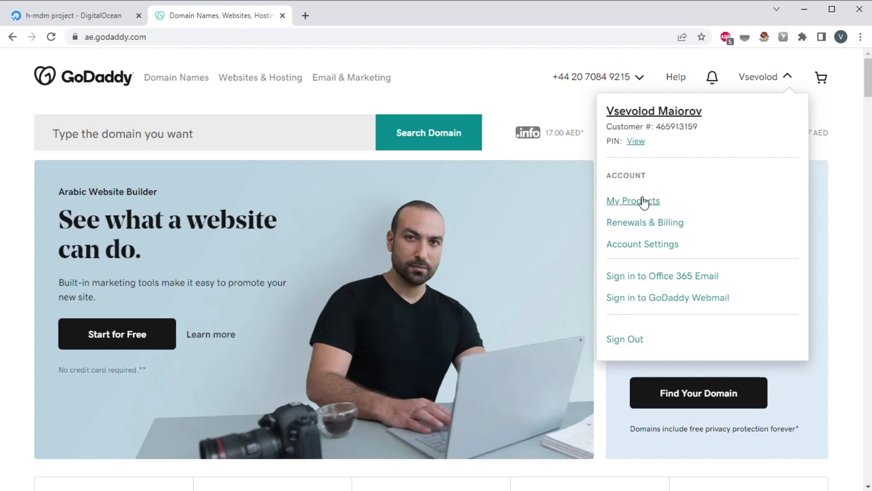
left_click(633, 200)
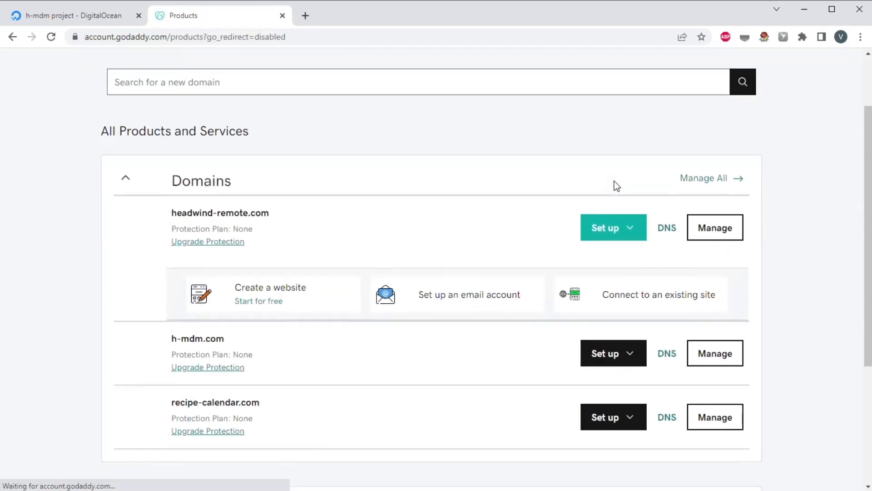
scroll("down", 3)
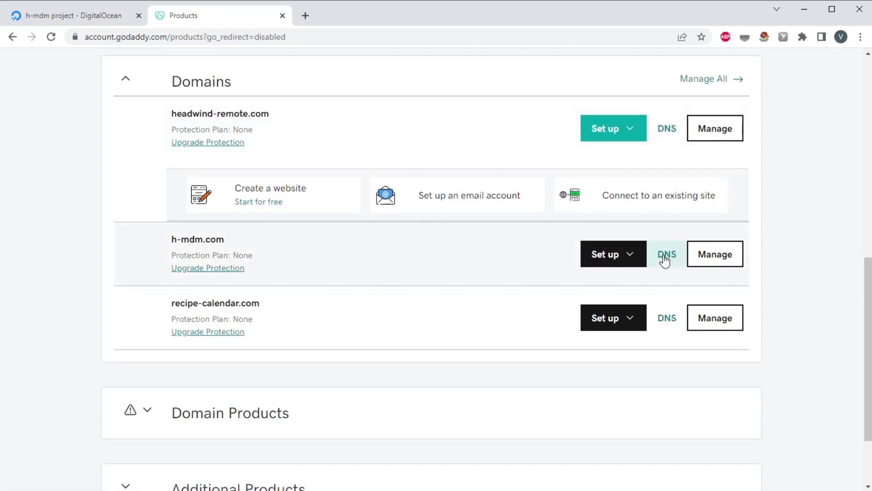
left_click(666, 253)
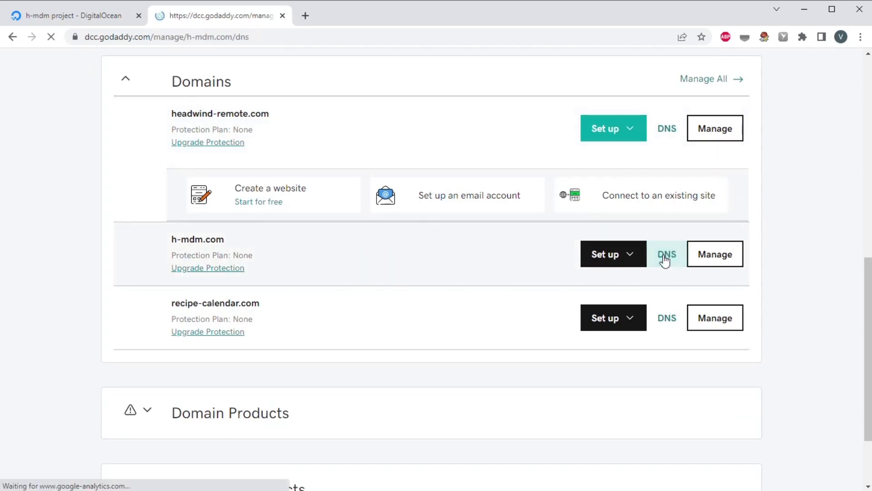
- Add an A record named 'test' pointing to 137.184.236.172 and verify it in the list
left_click(666, 254)
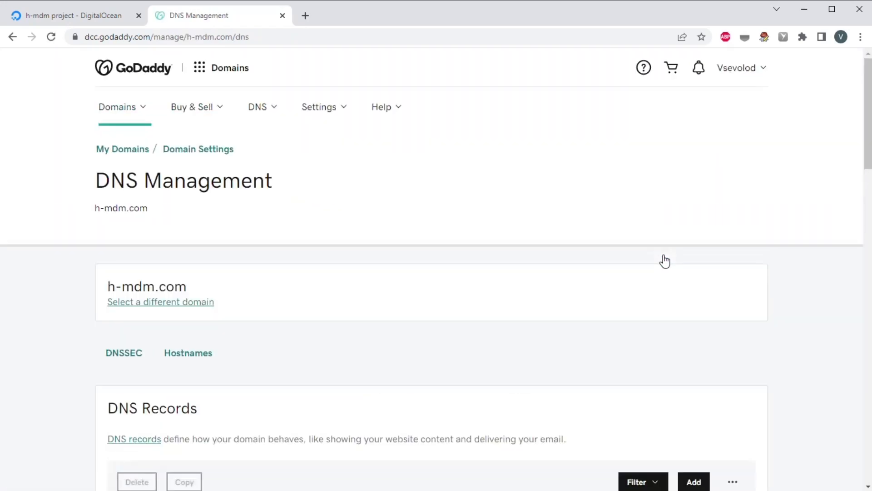
scroll("down", 3)
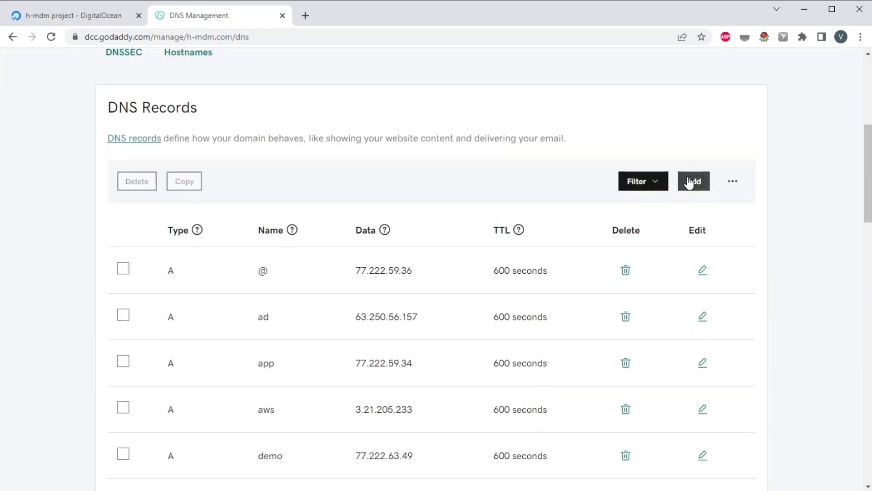
left_click(694, 181)
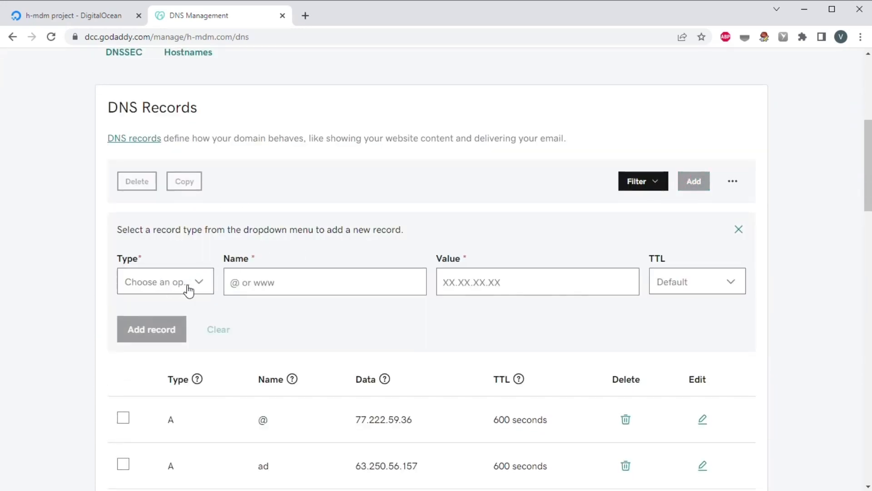
left_click(165, 281)
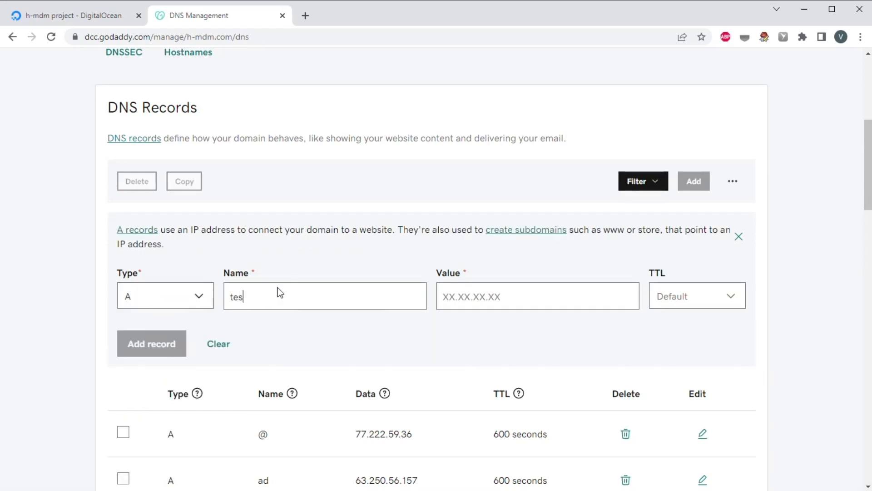
type("137.184.236.172")
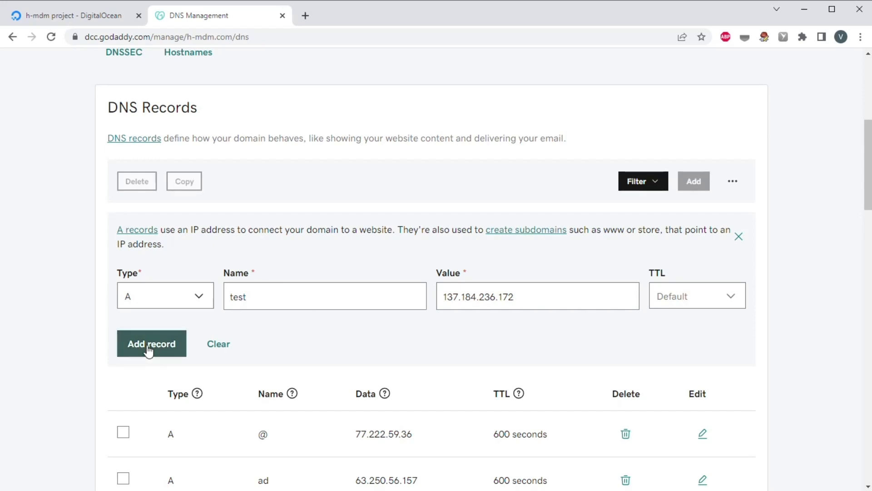
left_click(151, 344)
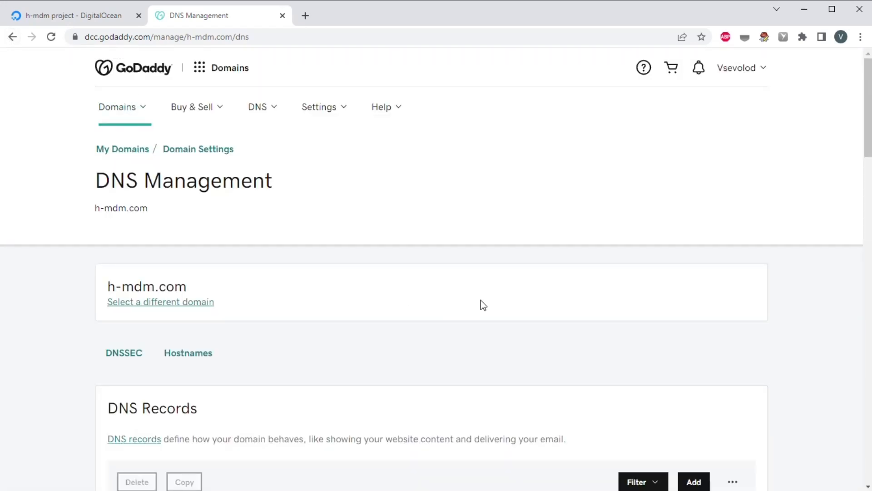
scroll("down", 3)
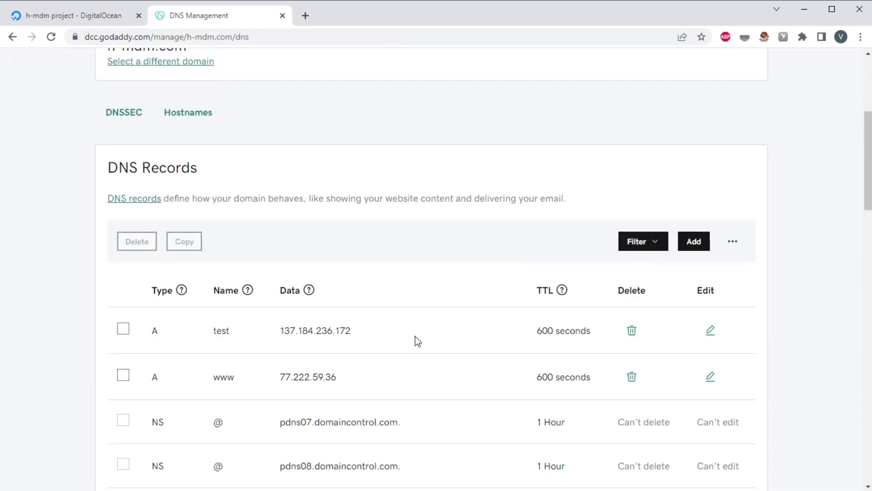
mouse_move(122, 349)
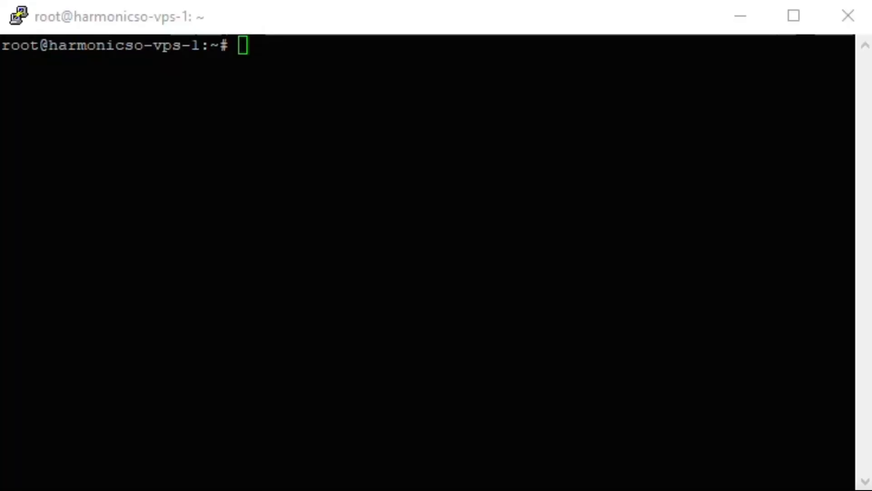
type("ping")
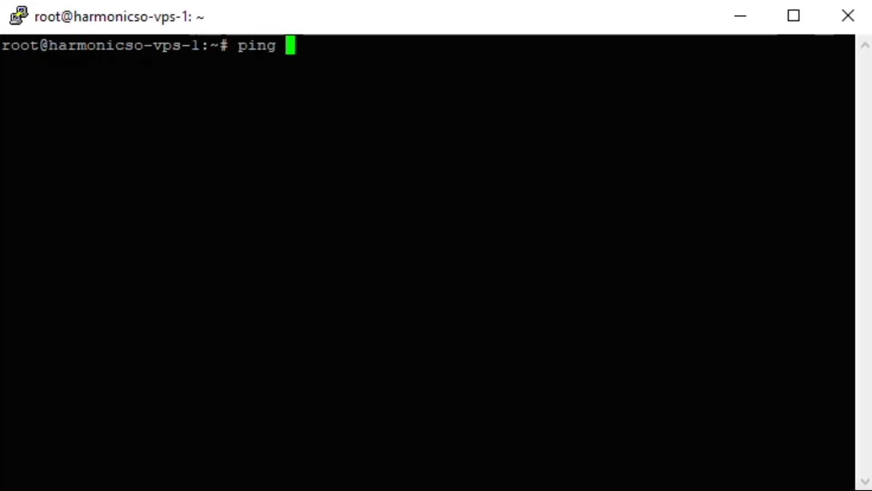
type("test.h-mdm.com")
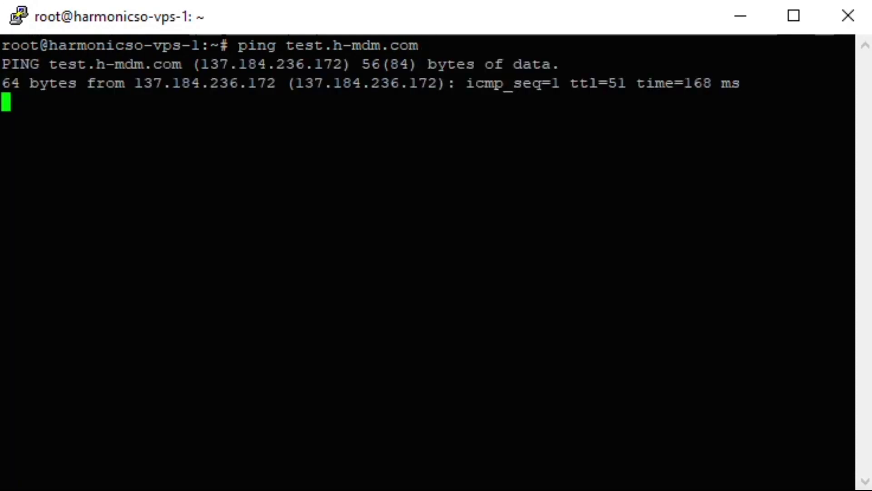
key("ctrl+c")
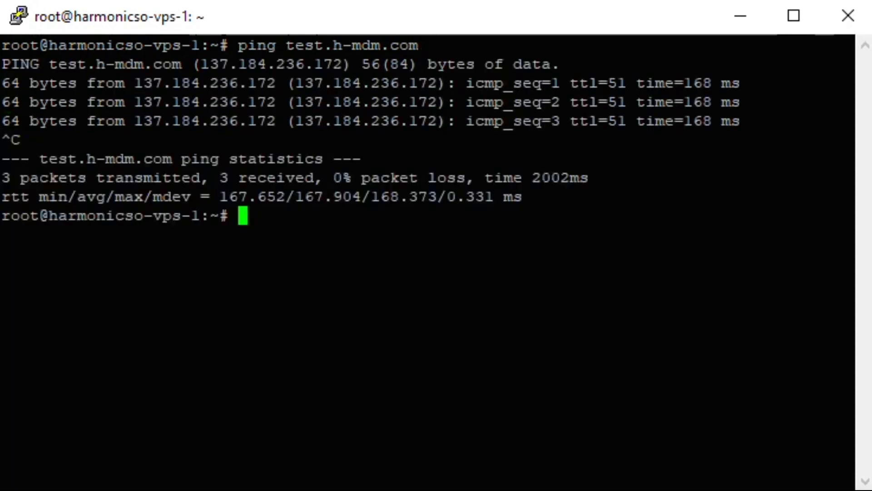
type("ssh root@test.h-mdm.com")
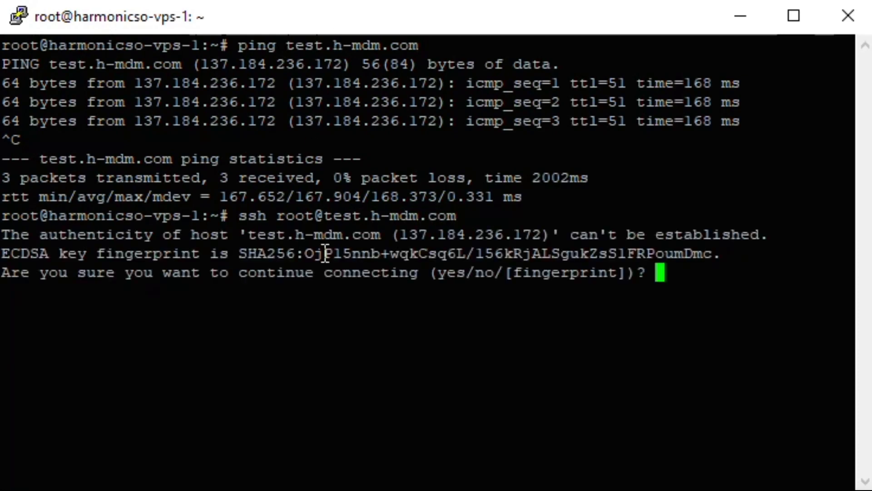
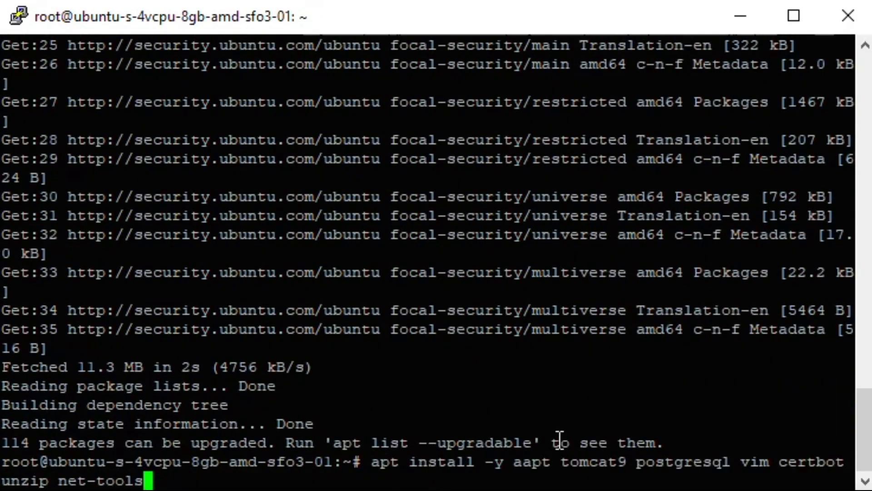
- Accept the host key, then install aapt, tomcat9, postgresql, vim, certbot, unzip and net-tools
key("Return")
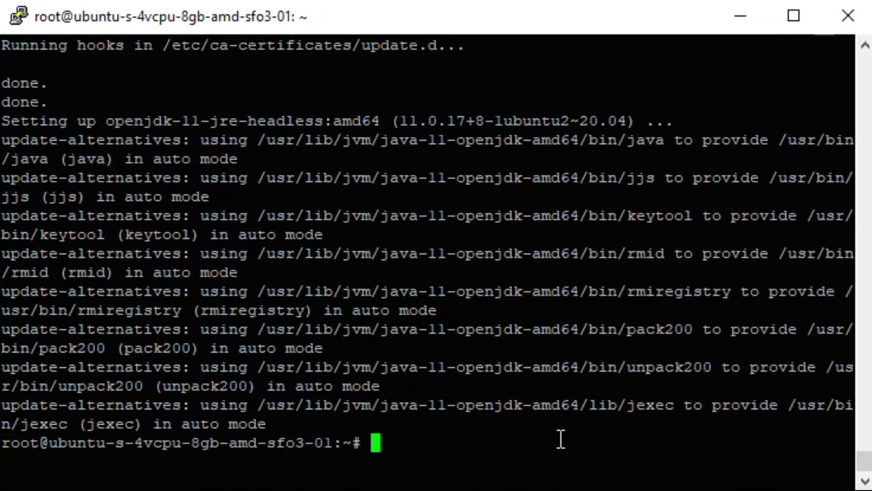
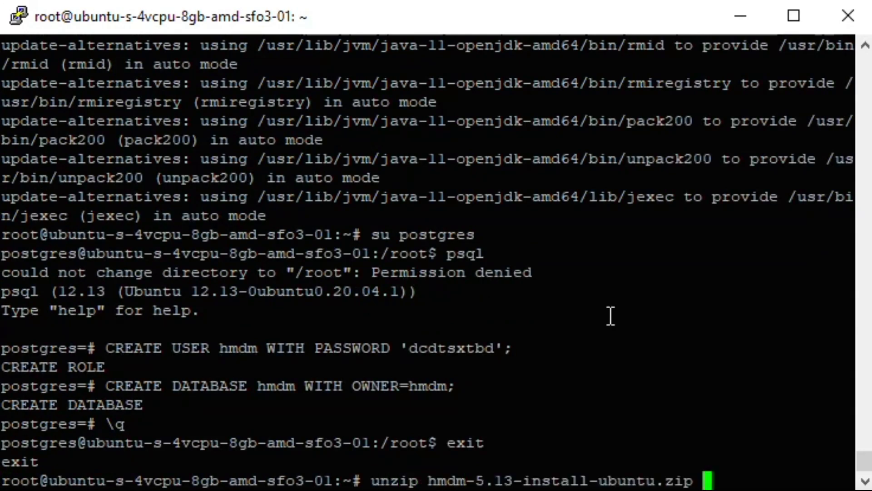
- Run the hmdm-install installer for https test.h-mdm.com, skipping SMTP, and confirm deployment
type("cd hmdm-install")
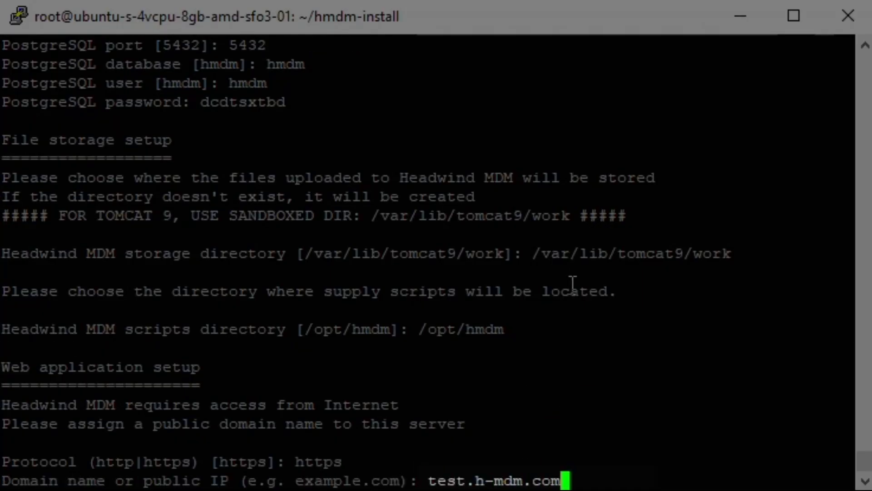
key("enter")
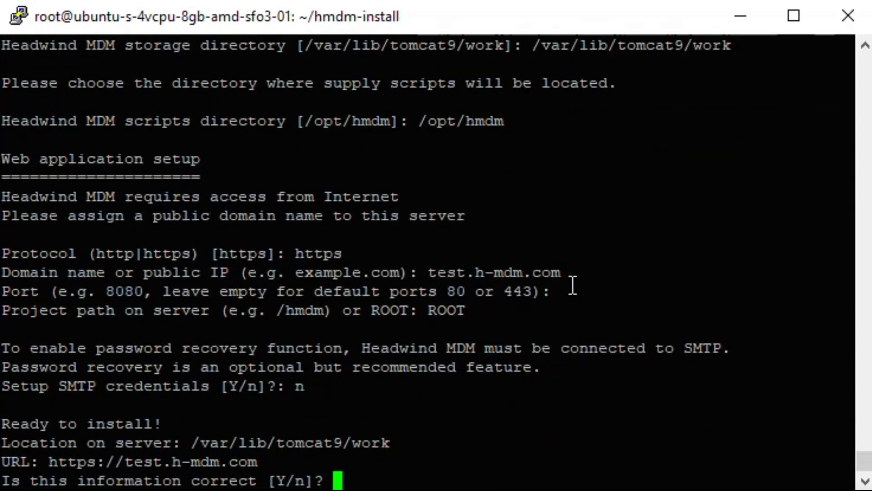
type("y")
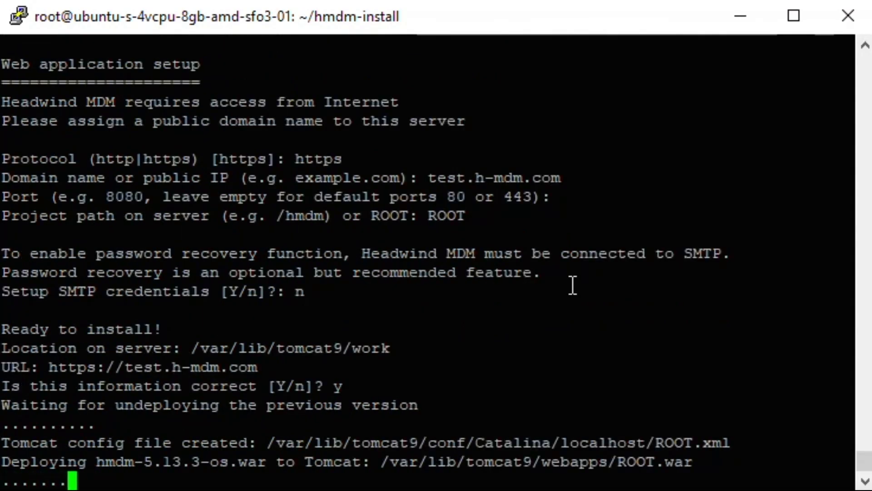
type("Y/n]?: Y")
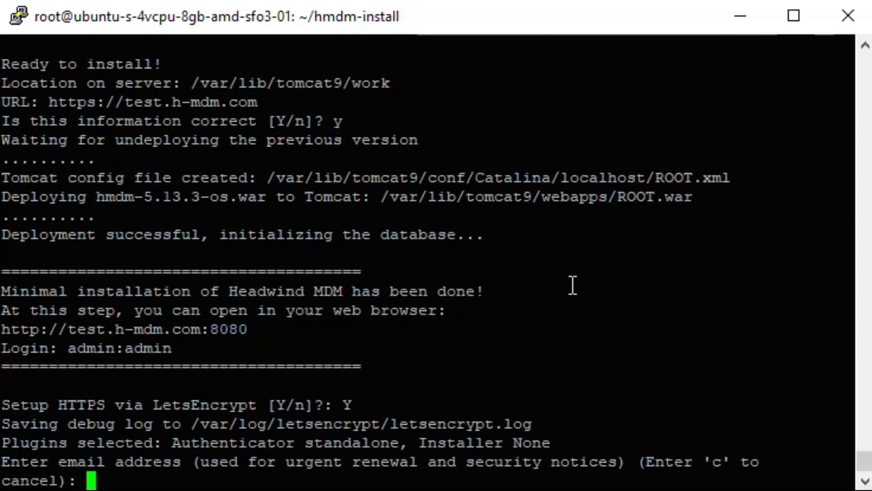
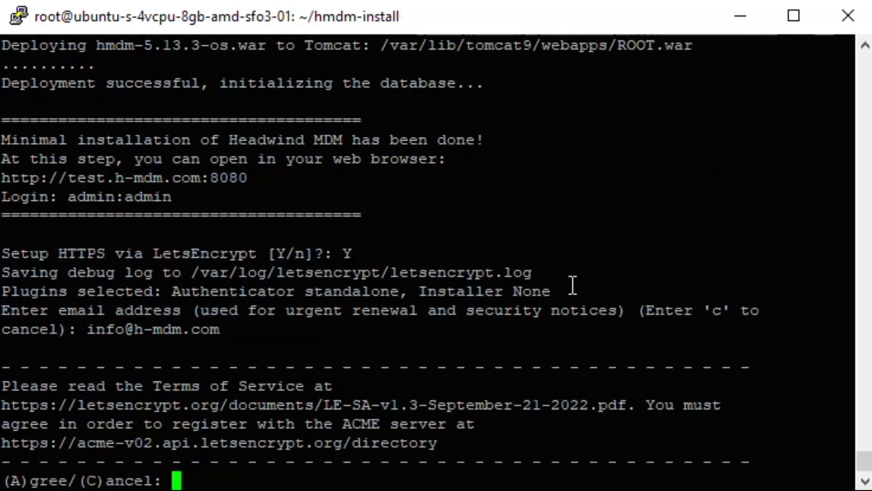
type("A")
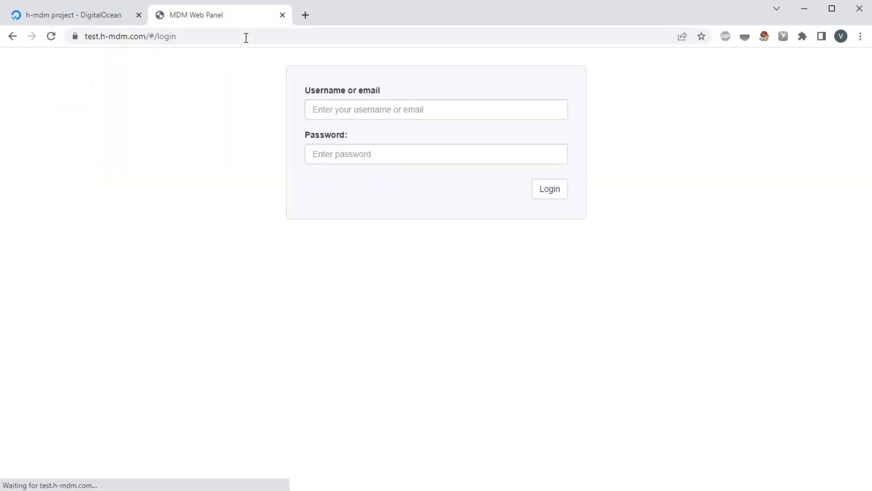
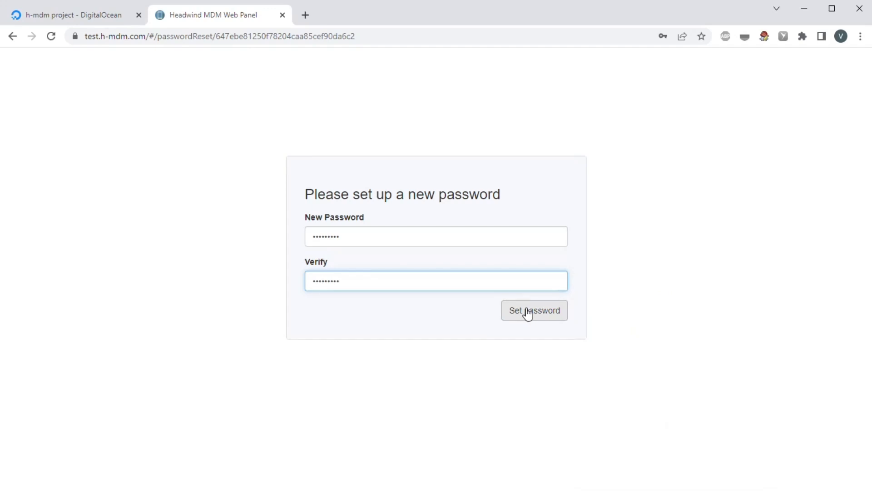
- Log in as admin, set a new admin password, and display device h0001's enrollment QR code
left_click(533, 310)
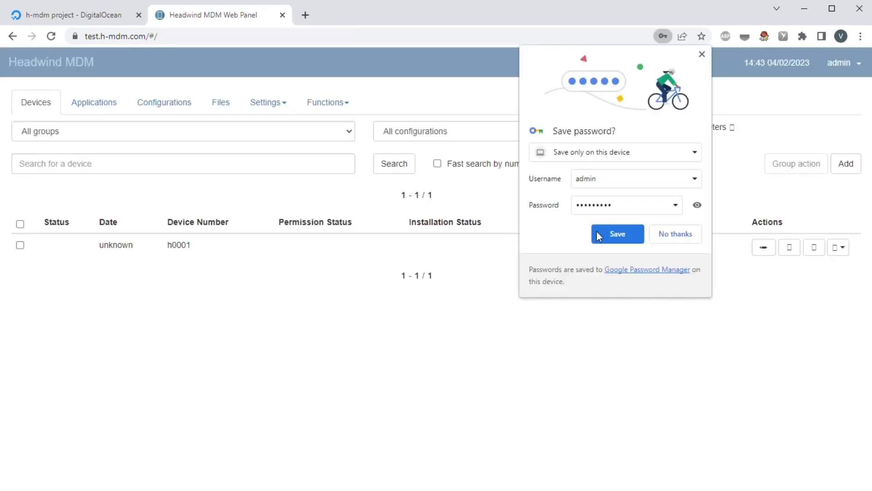
left_click(617, 233)
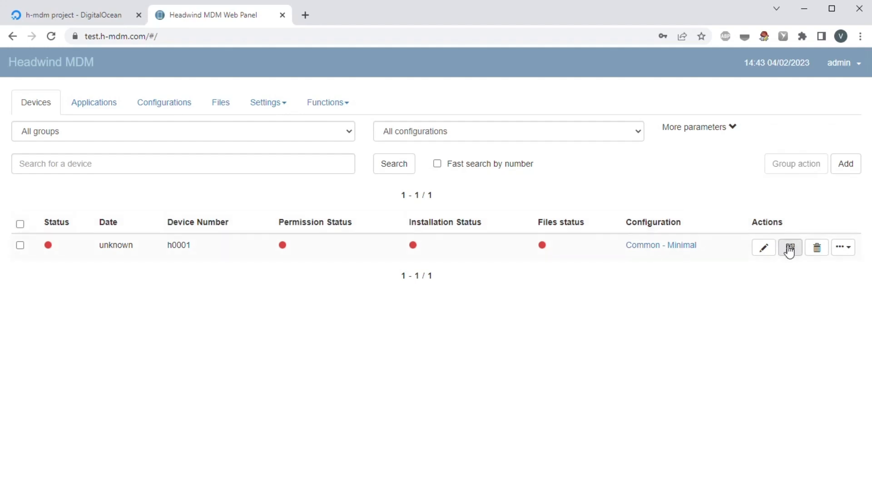
left_click(790, 247)
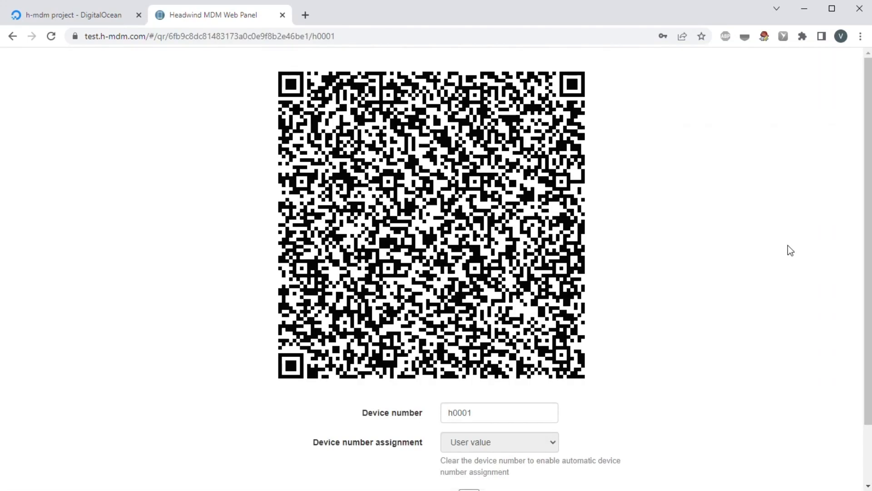